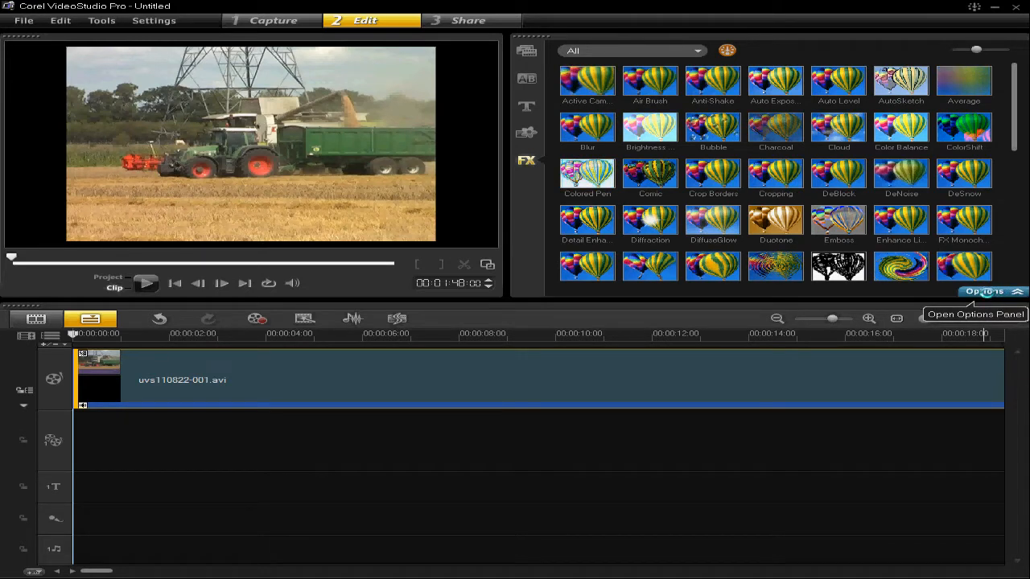
- Open the Options panel to show the tractor clip's Video tab settings
left_click(984, 292)
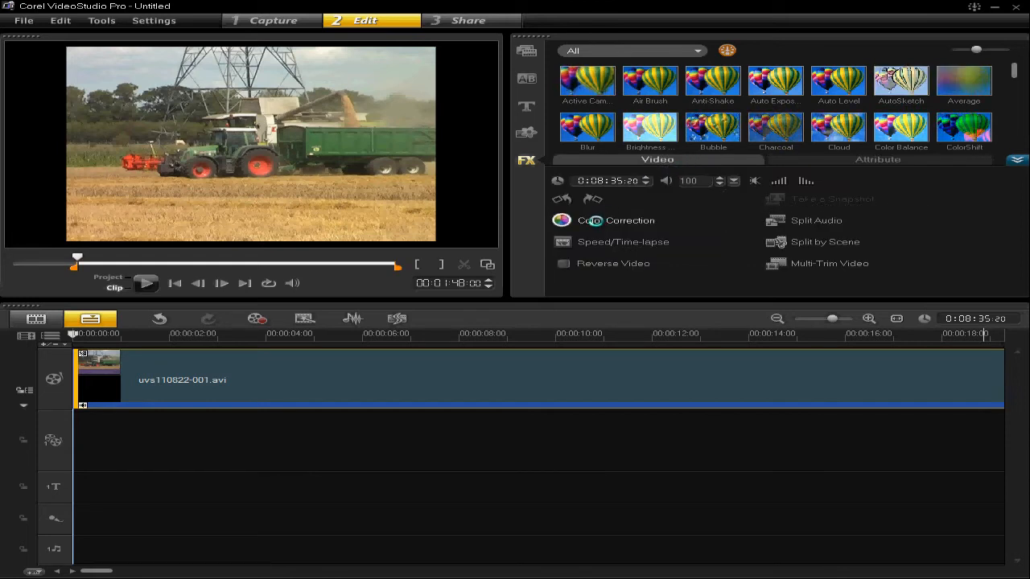
- Open Color Correction and enable White Balance in Auto mode for the tractor clip
left_click(615, 220)
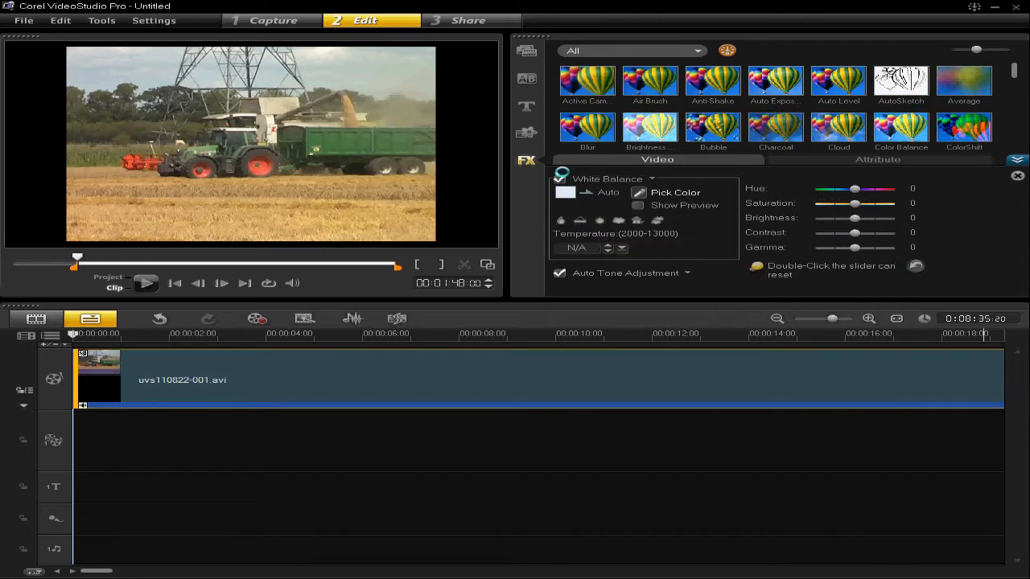
left_click(559, 179)
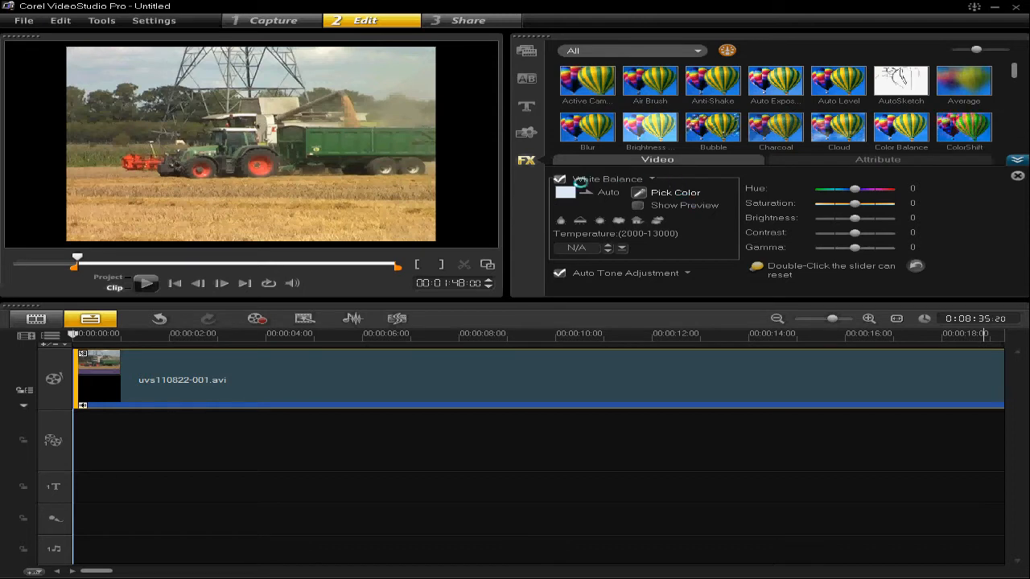
left_click(559, 178)
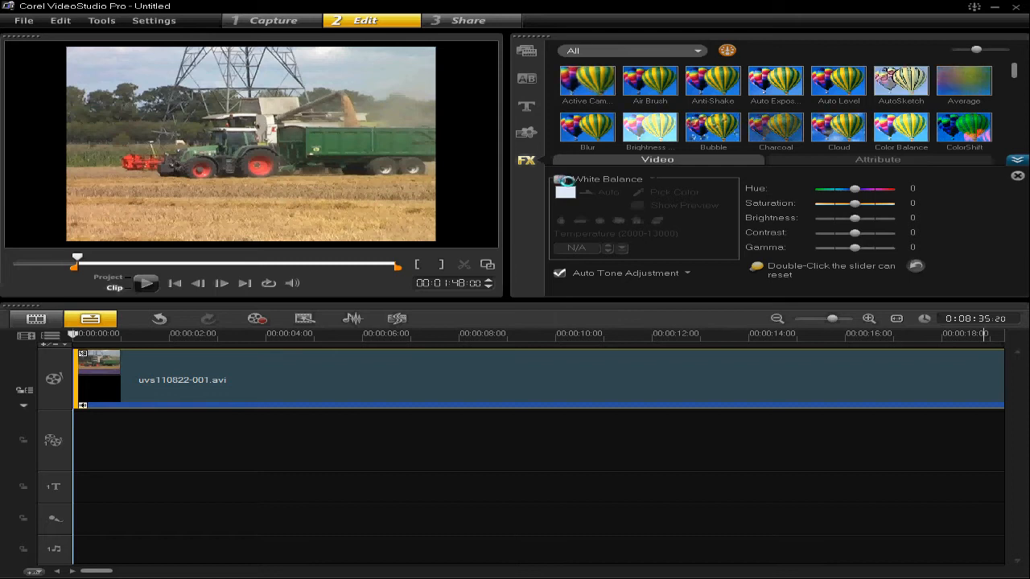
left_click(559, 178)
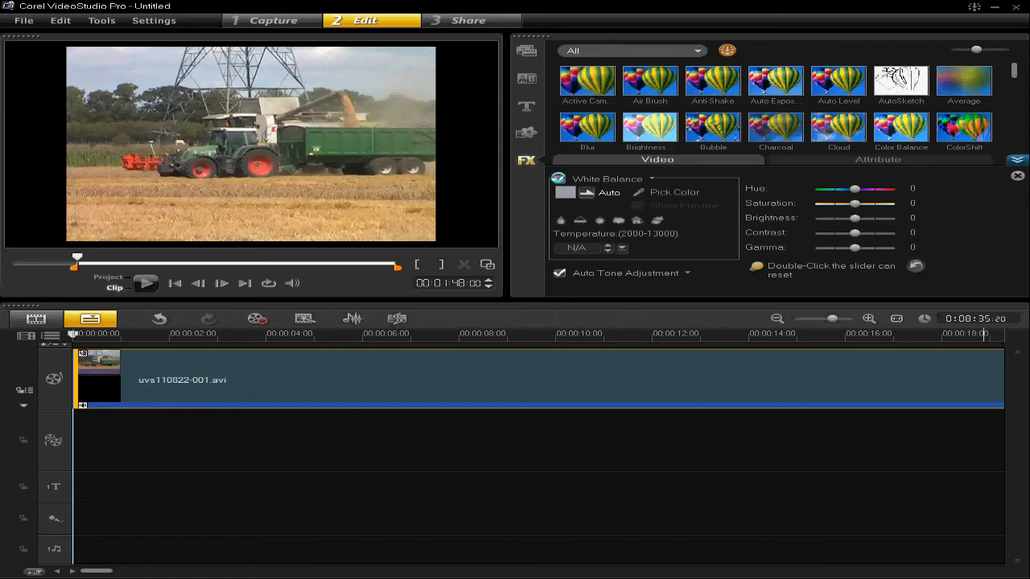